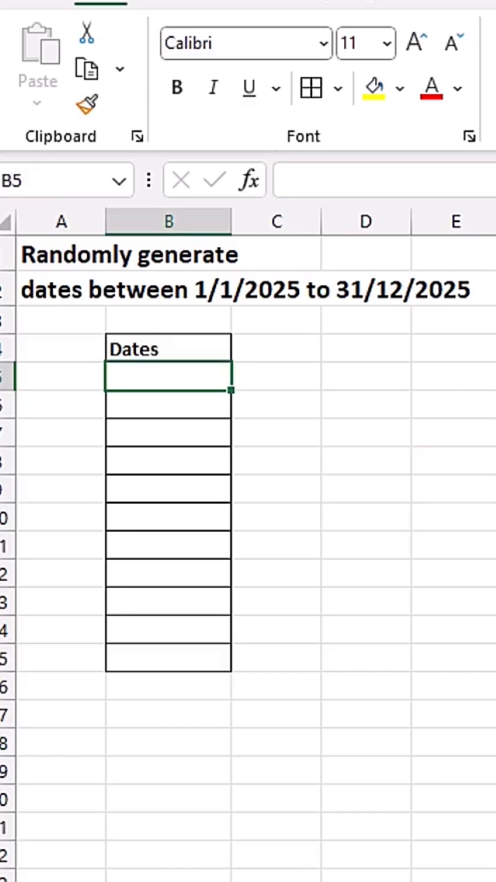
Begin =RANDBETWEEN( in B5 with a nested DATE function as its first argument
{"action": "type", "text": "=rand"}
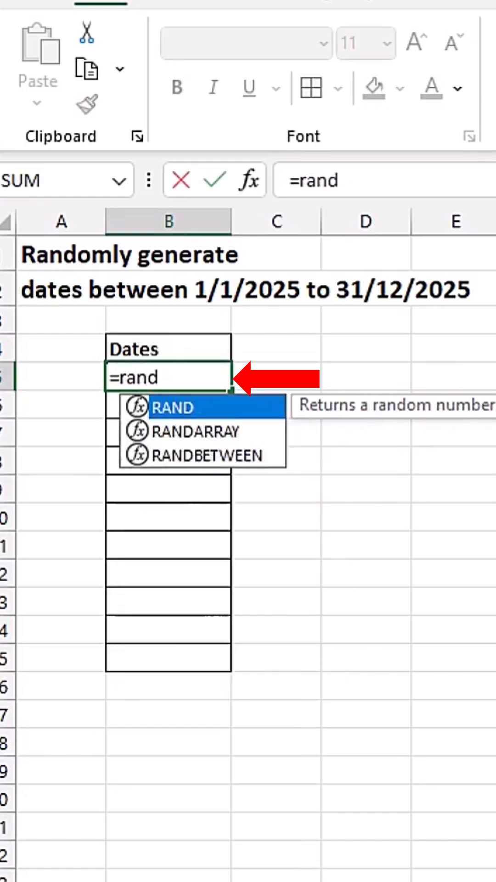
{"action": "type", "text": "b"}
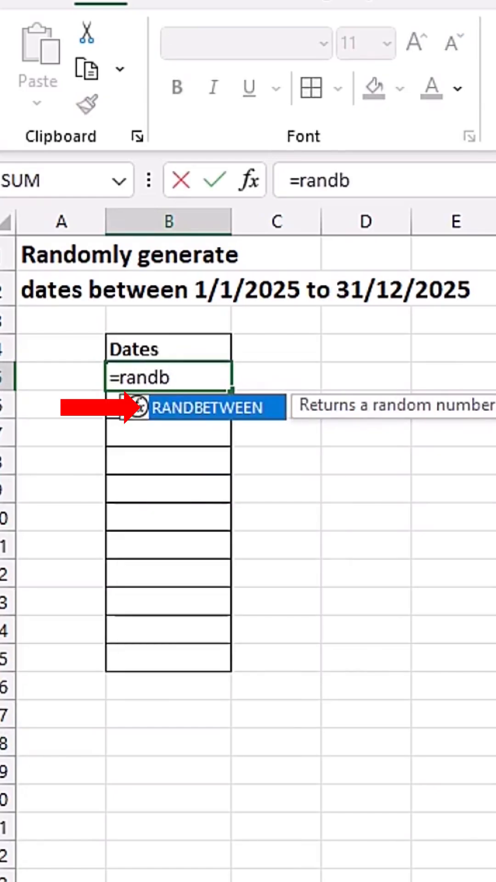
{"action": "key", "text": "Tab"}
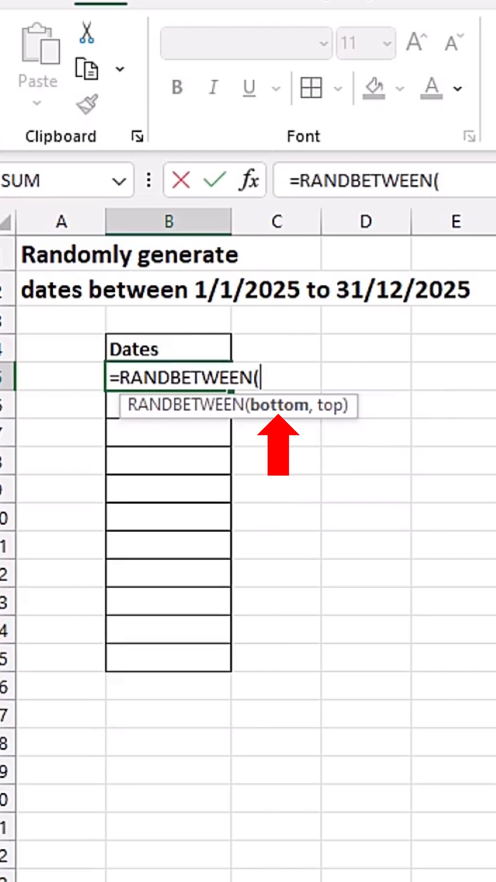
{"action": "type", "text": "date"}
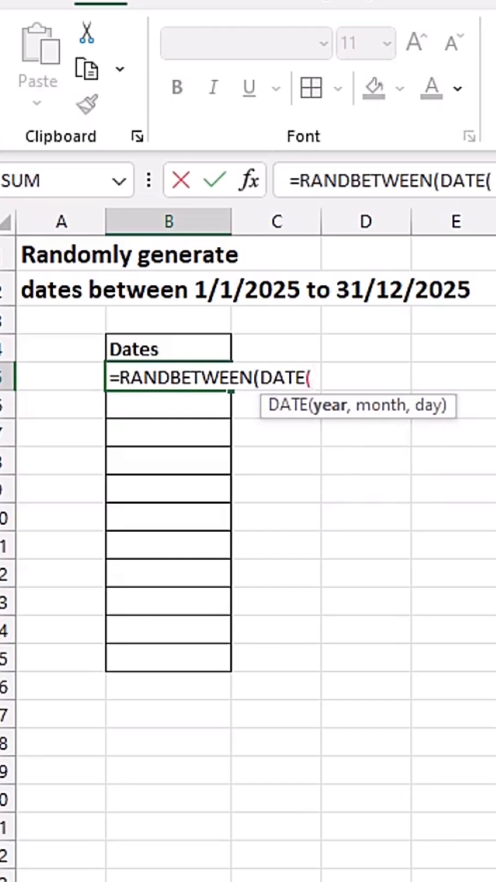
Complete the lower bound as DATE(2025,1,1) and begin a second DATE for the upper bound
{"action": "type", "text": "2025"}
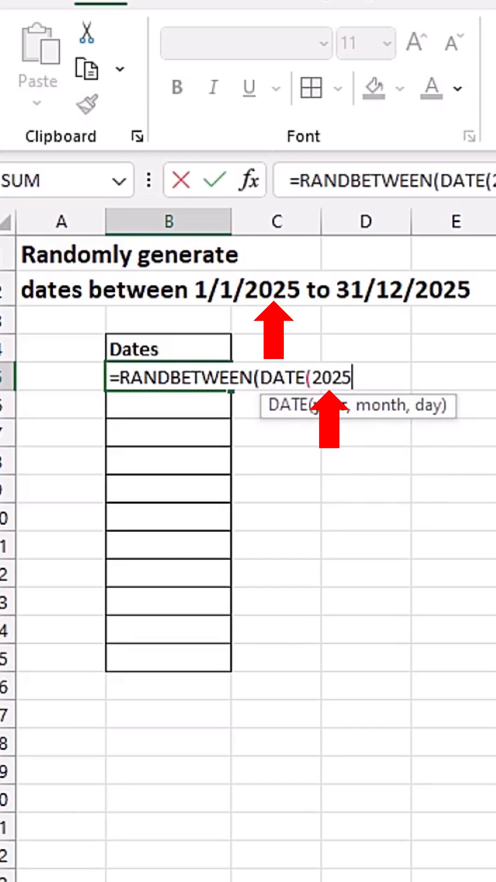
{"action": "type", "text": ",1"}
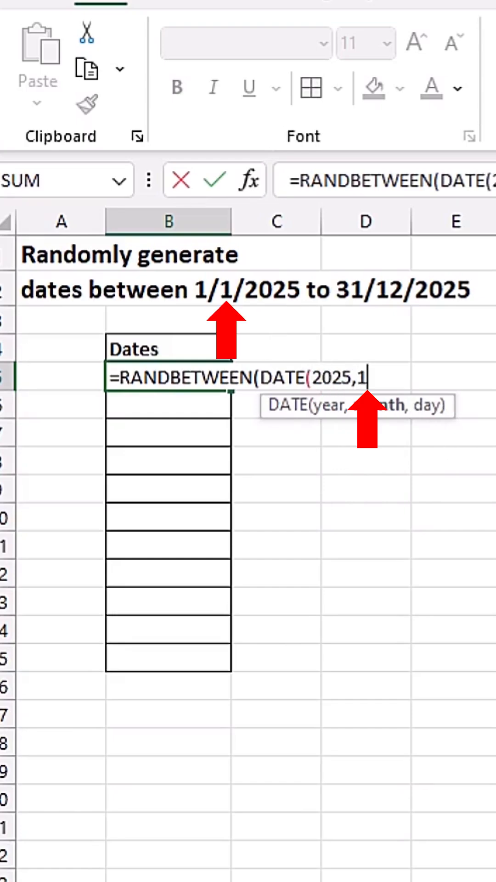
{"action": "type", "text": ",1"}
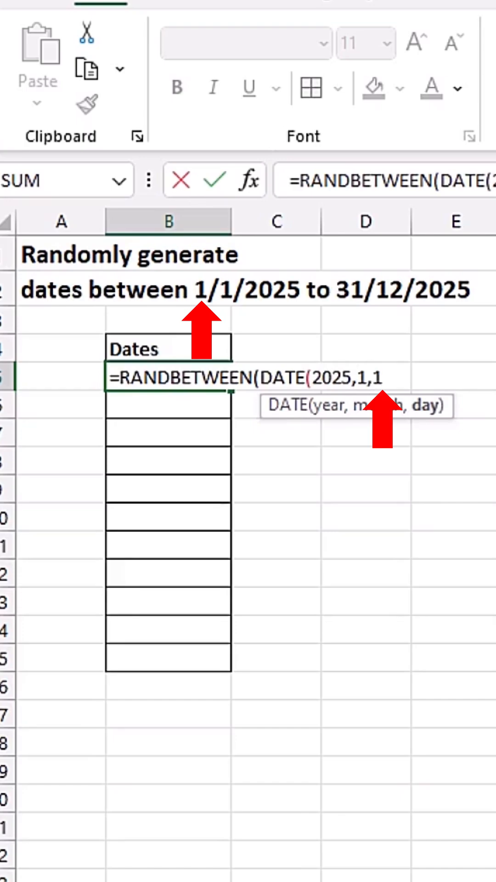
{"action": "type", "text": ")"}
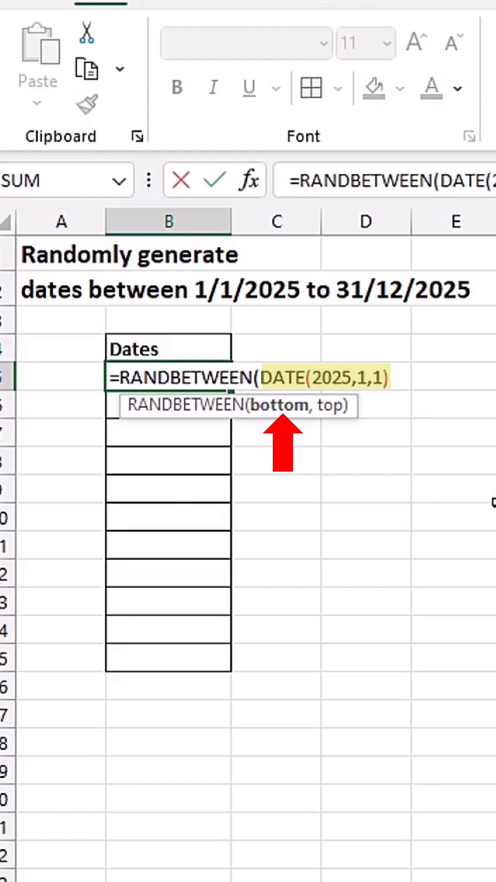
{"action": "type", "text": ","}
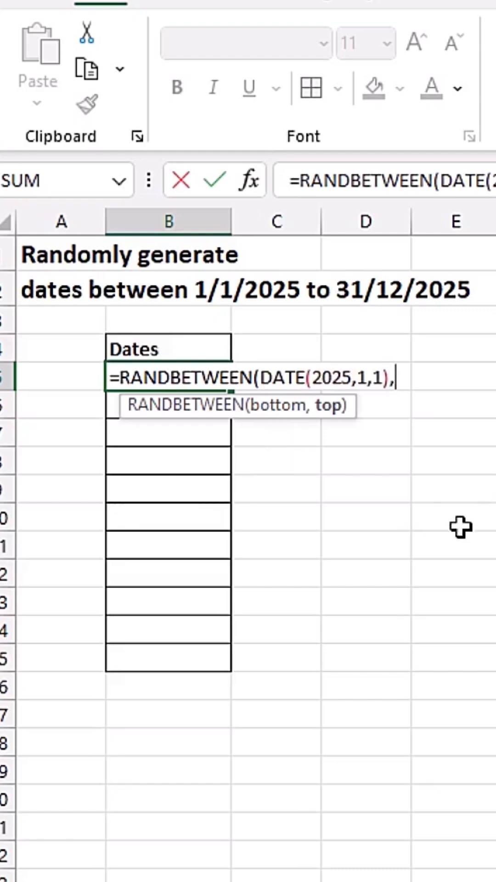
{"action": "type", "text": "date"}
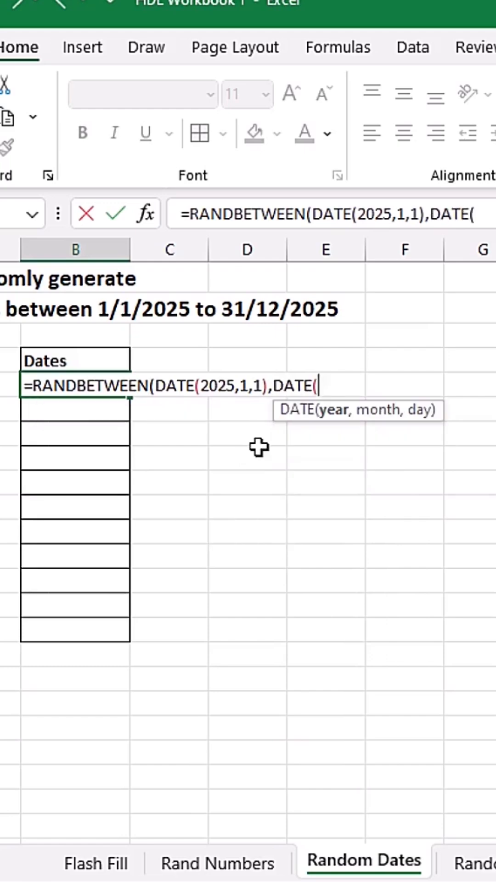
Enter =RANDBETWEEN(DATE(2025,1,1),DATE(2025,12,31)) with 31 December 2025 as the upper bound
{"action": "type", "text": "20"}
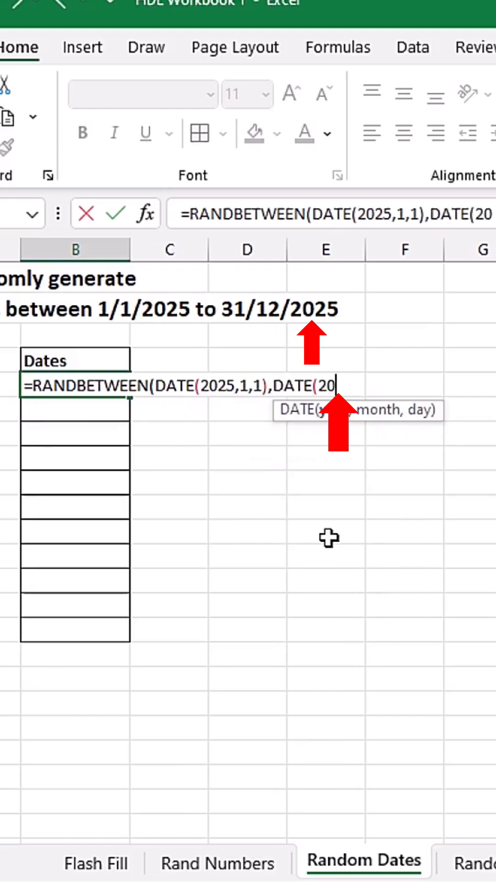
{"action": "type", "text": "25"}
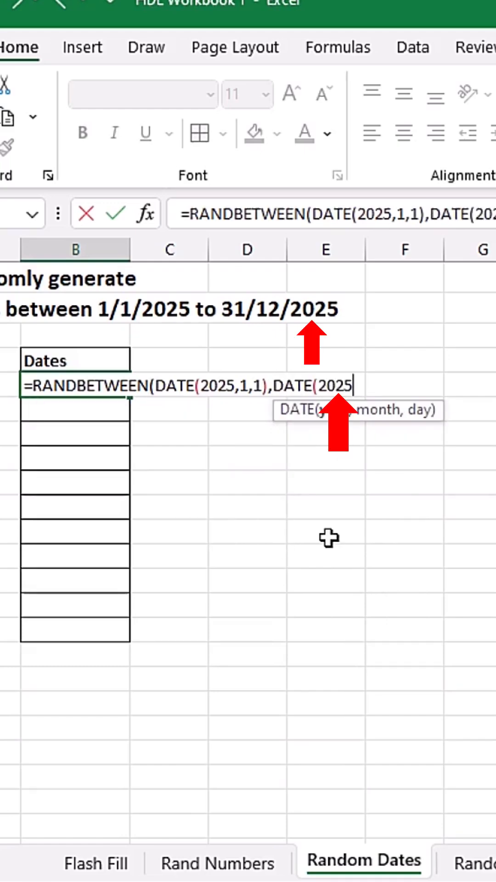
{"action": "type", "text": ",12"}
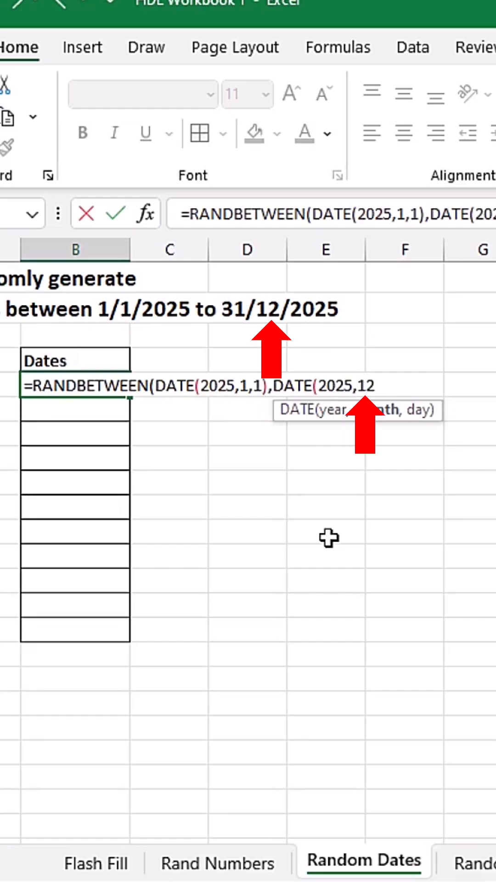
{"action": "type", "text": ","}
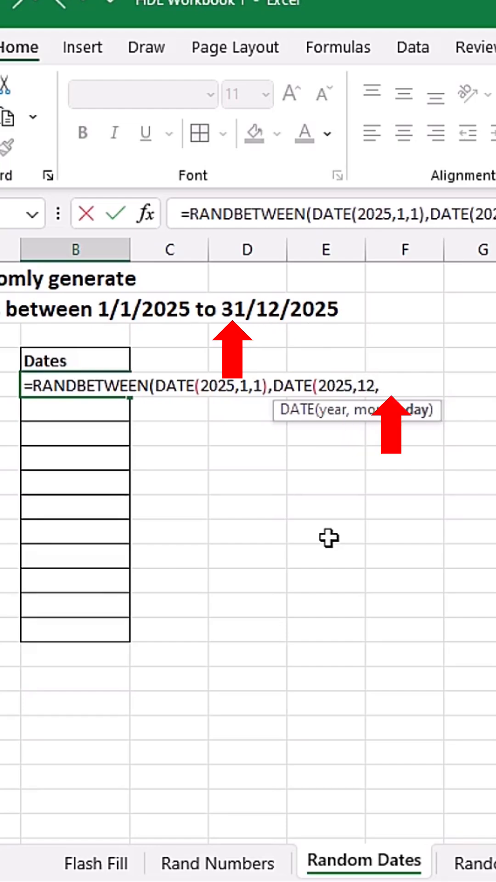
{"action": "type", "text": "31"}
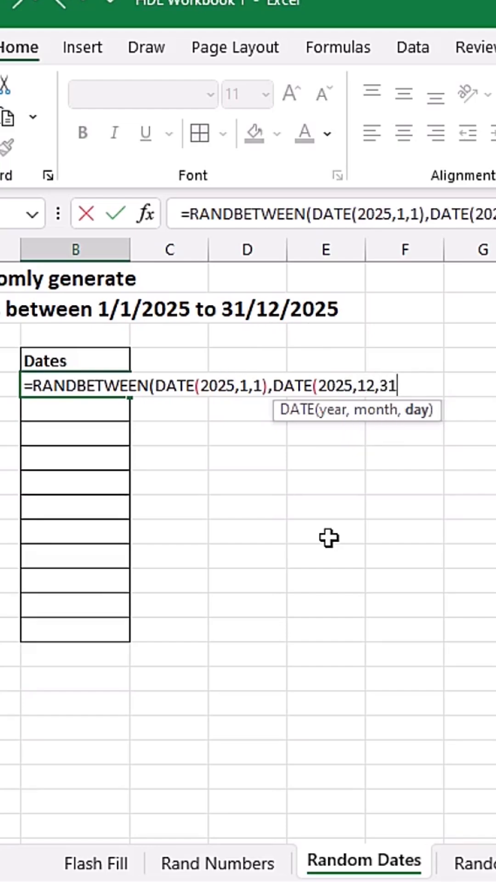
{"action": "type", "text": "))"}
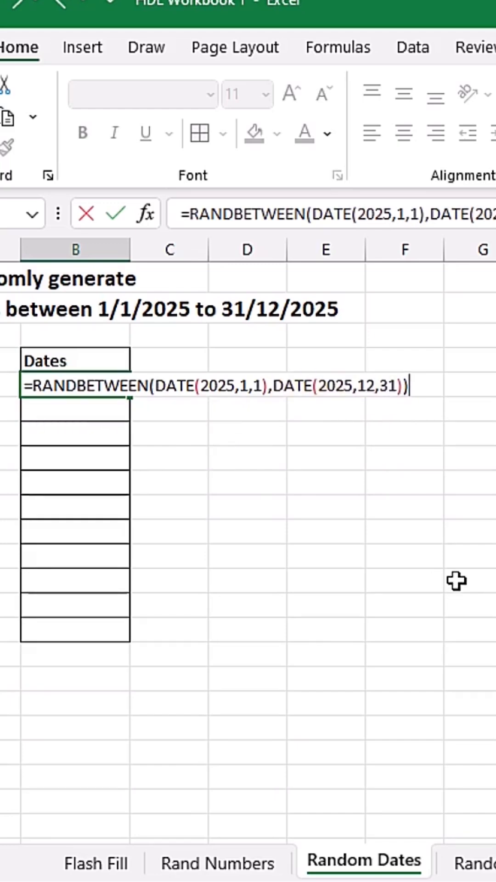
{"action": "key", "text": "Enter"}
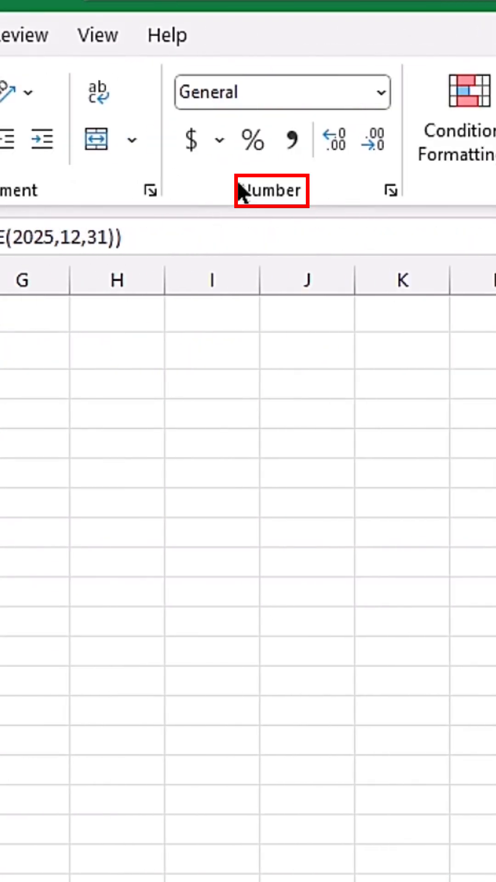
Format B5:B15 as Short Date so the serial numbers show as 2025 dates
{"action": "left_click", "coordinate": [380, 92]}
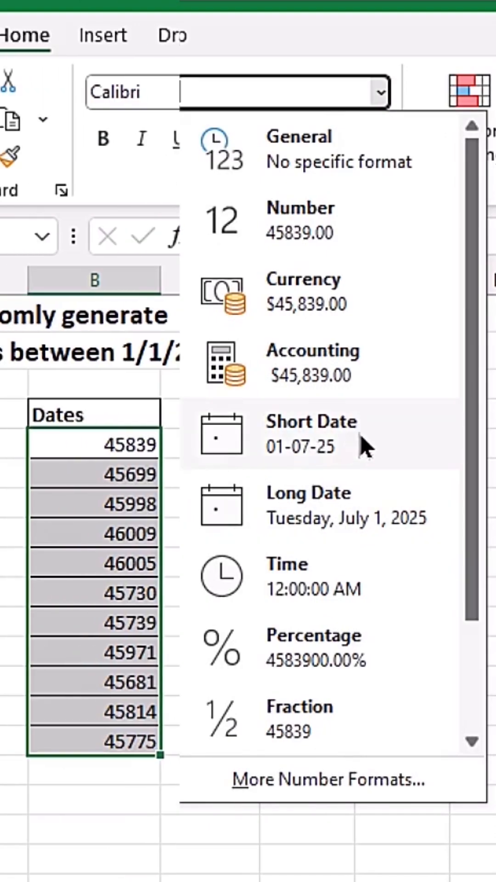
{"action": "left_click", "coordinate": [311, 433]}
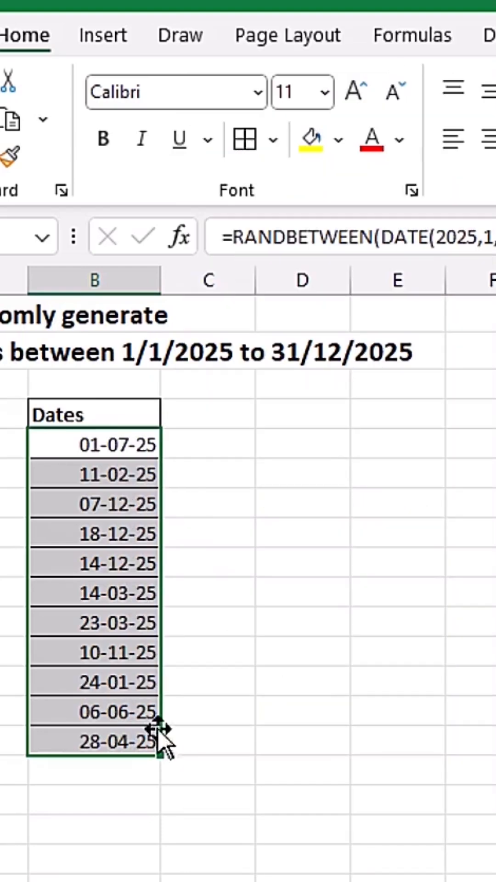
{"action": "mouse_move", "coordinate": [261, 542]}
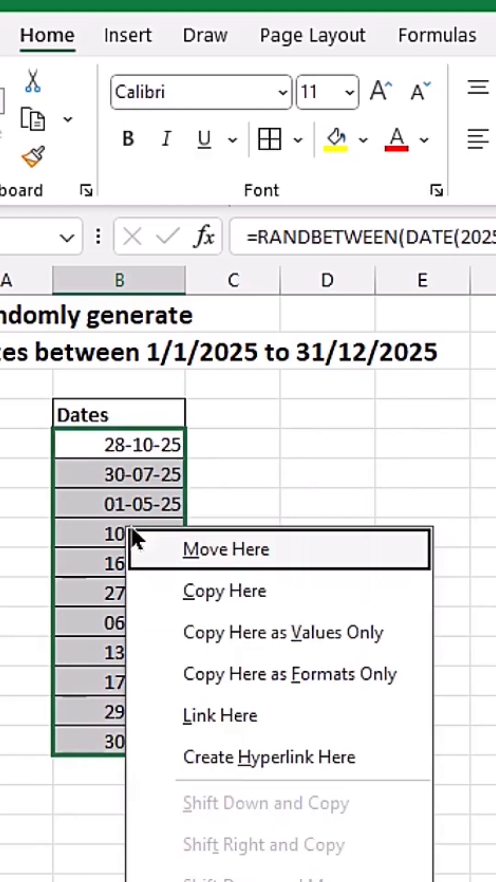
{"action": "mouse_move", "coordinate": [304, 788]}
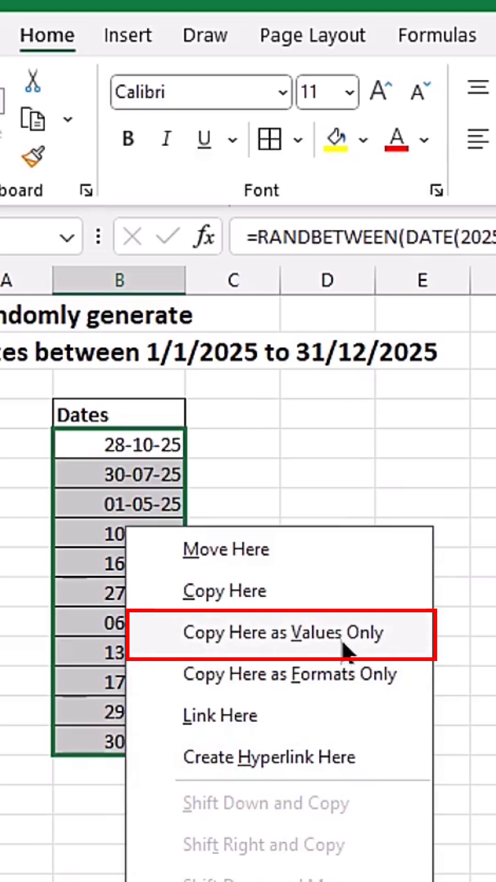
Paste B5:B15 as values only and verify B6 and B8 hold plain dates, not formulas
{"action": "left_click", "coordinate": [283, 632]}
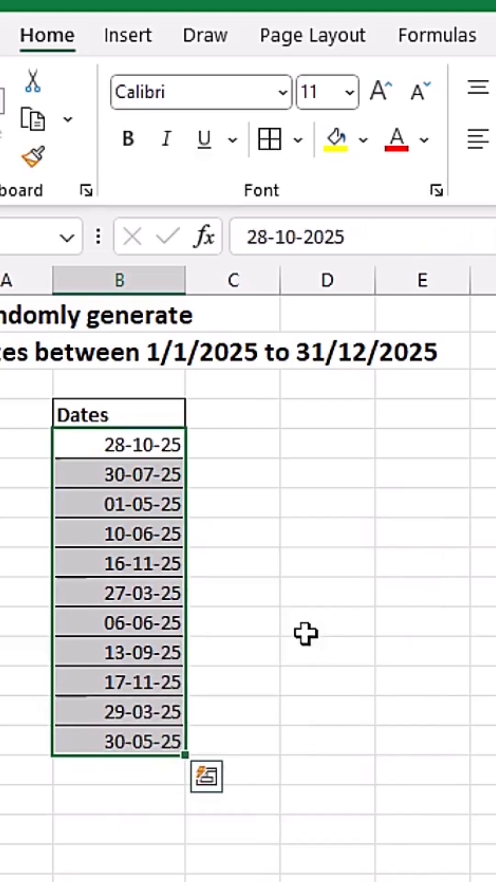
{"action": "left_click", "coordinate": [117, 476]}
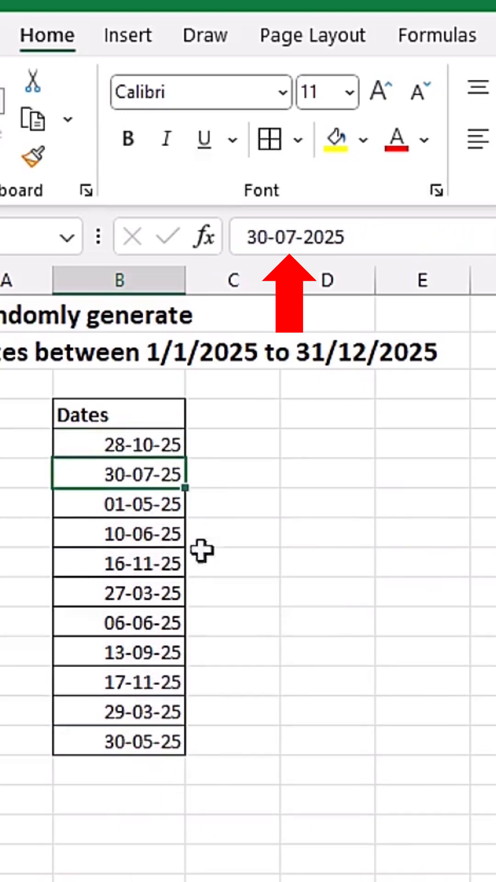
{"action": "left_click", "coordinate": [118, 534]}
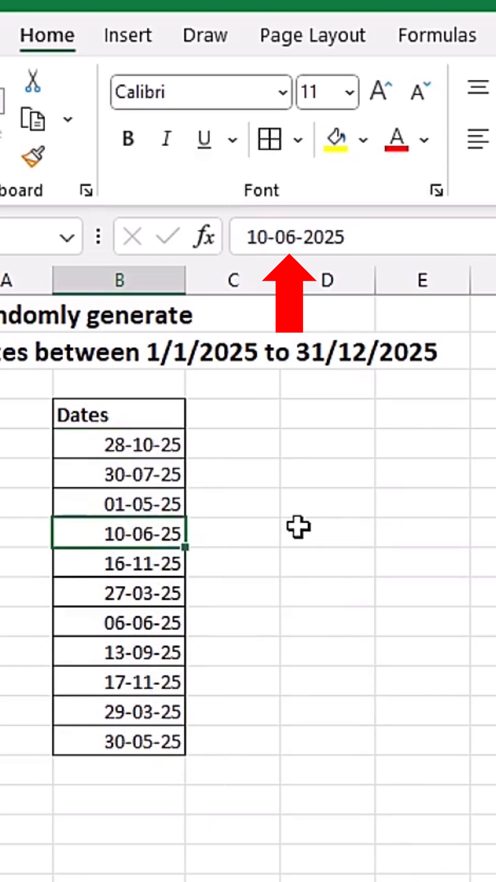